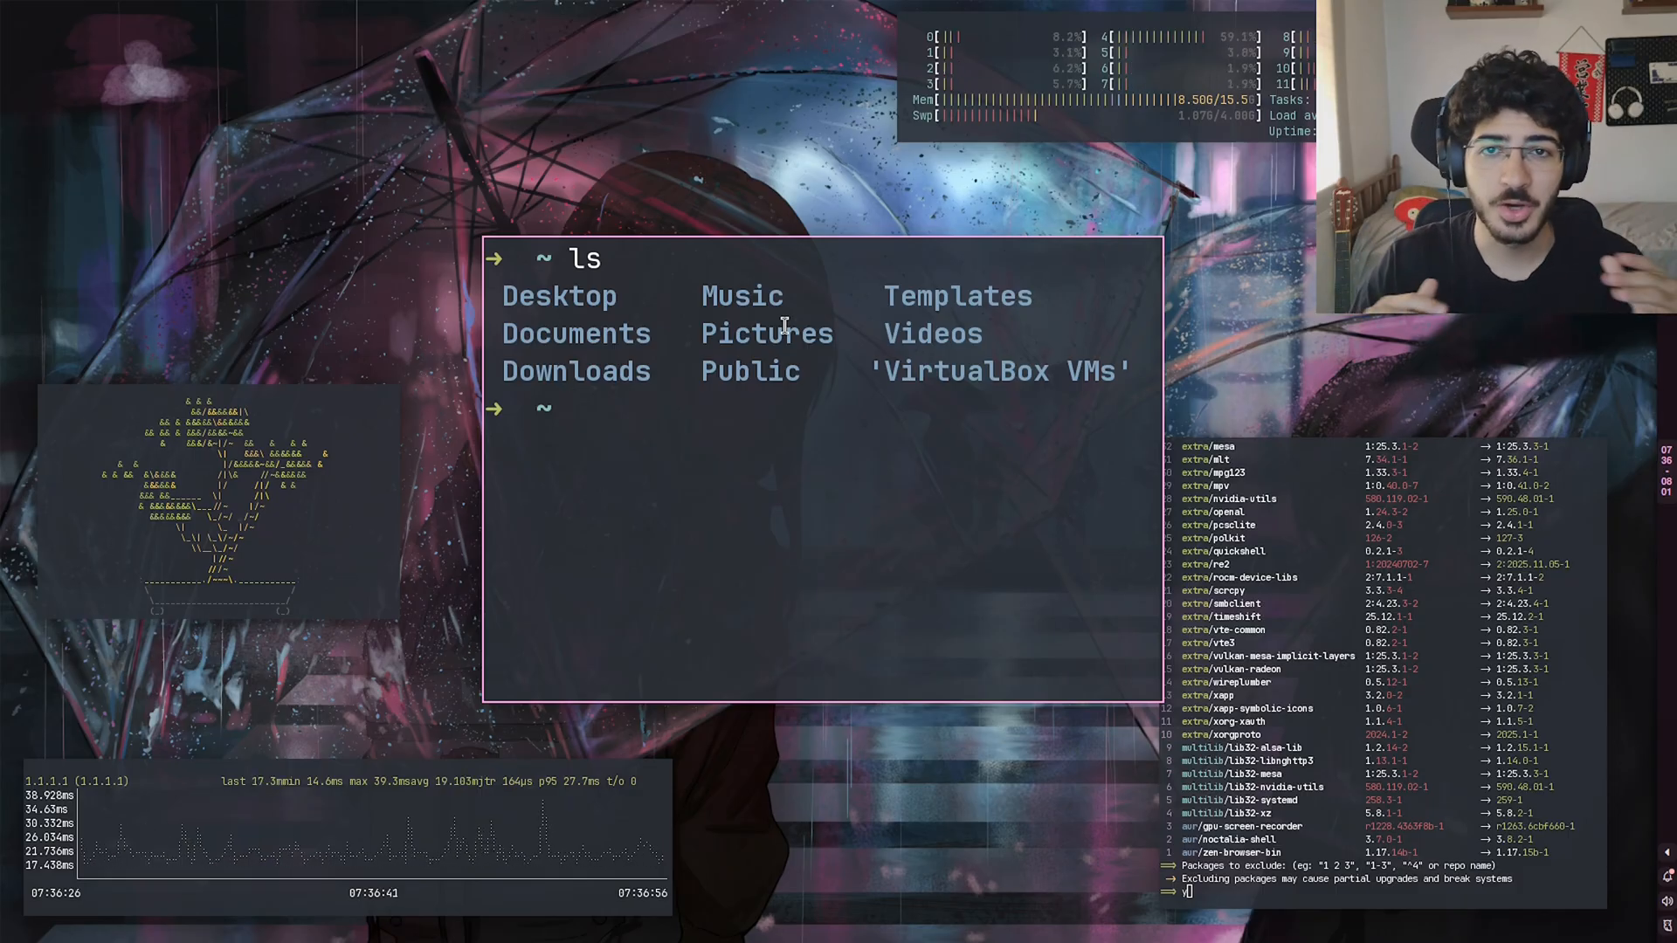
# Step: Run ls in the home folder and scroll through the listing to see dotfiles like .zshrc
pyautogui.write('ls')
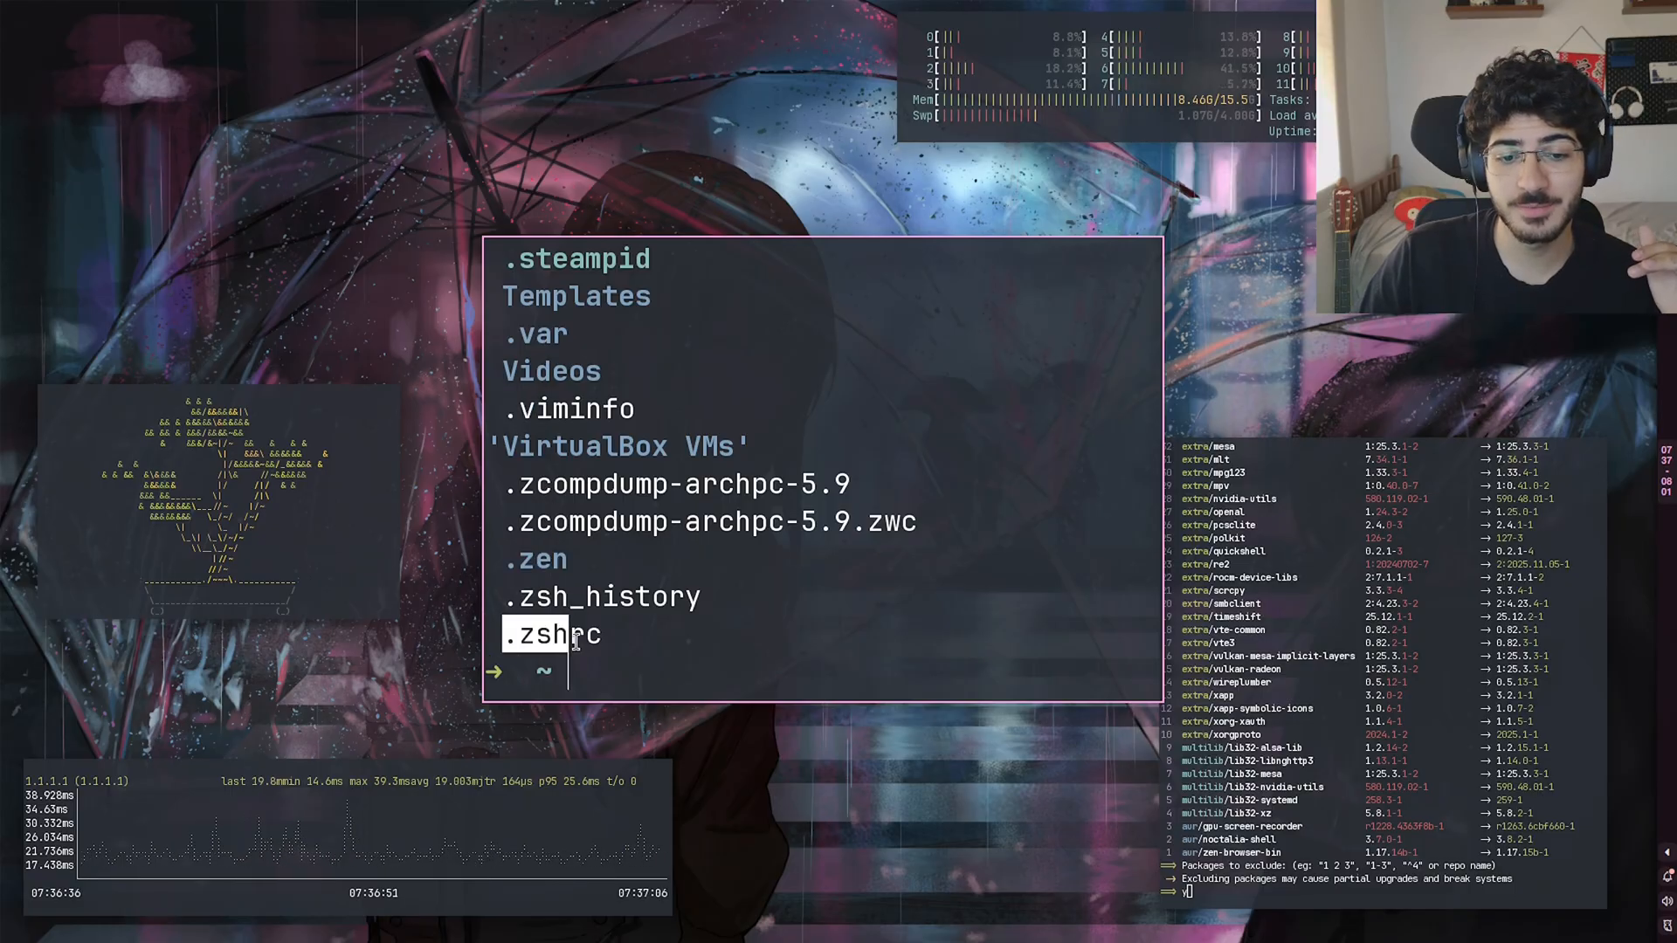
pyautogui.press('Return')
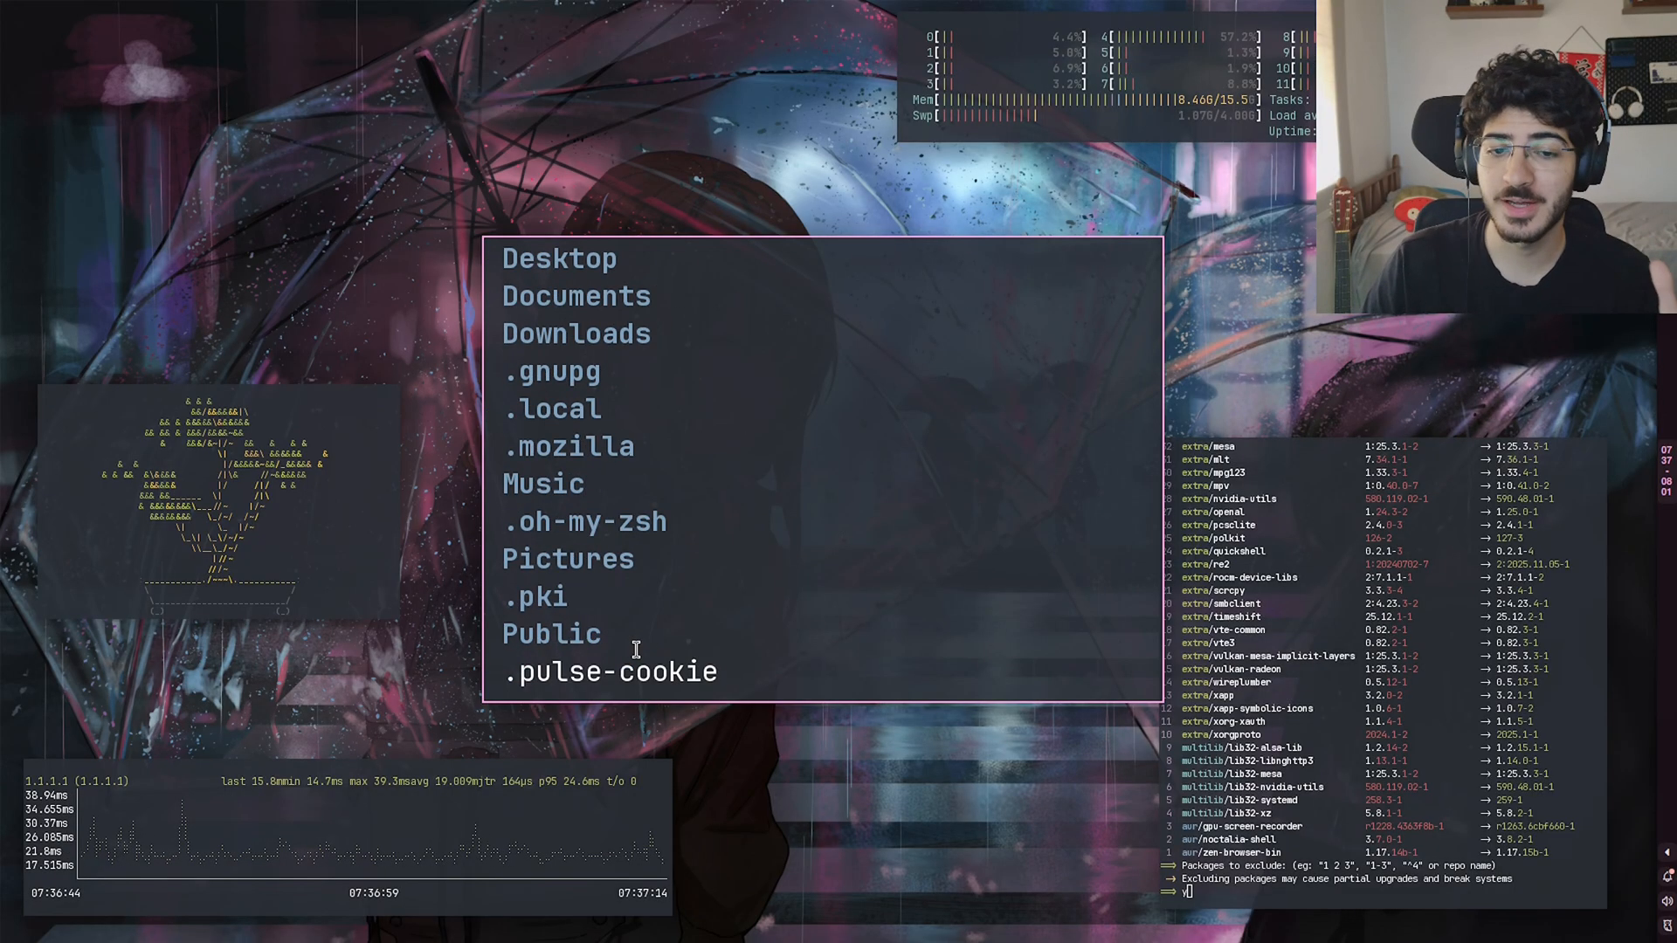
pyautogui.scroll(-3)
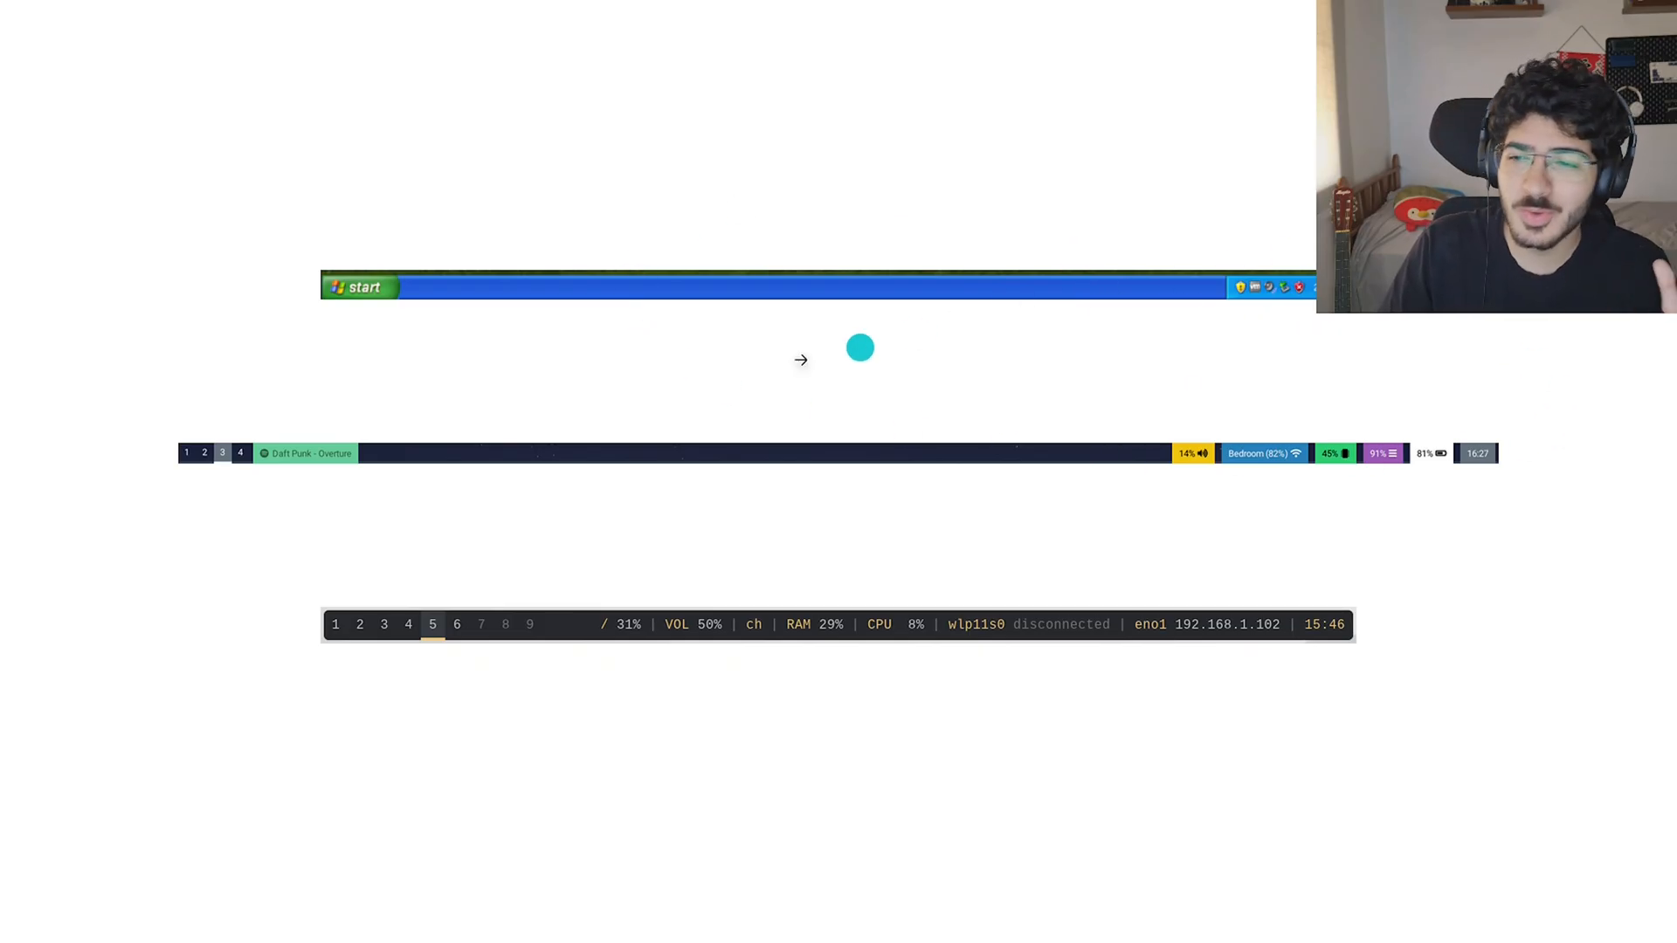
pyautogui.moveTo(1372, 471)
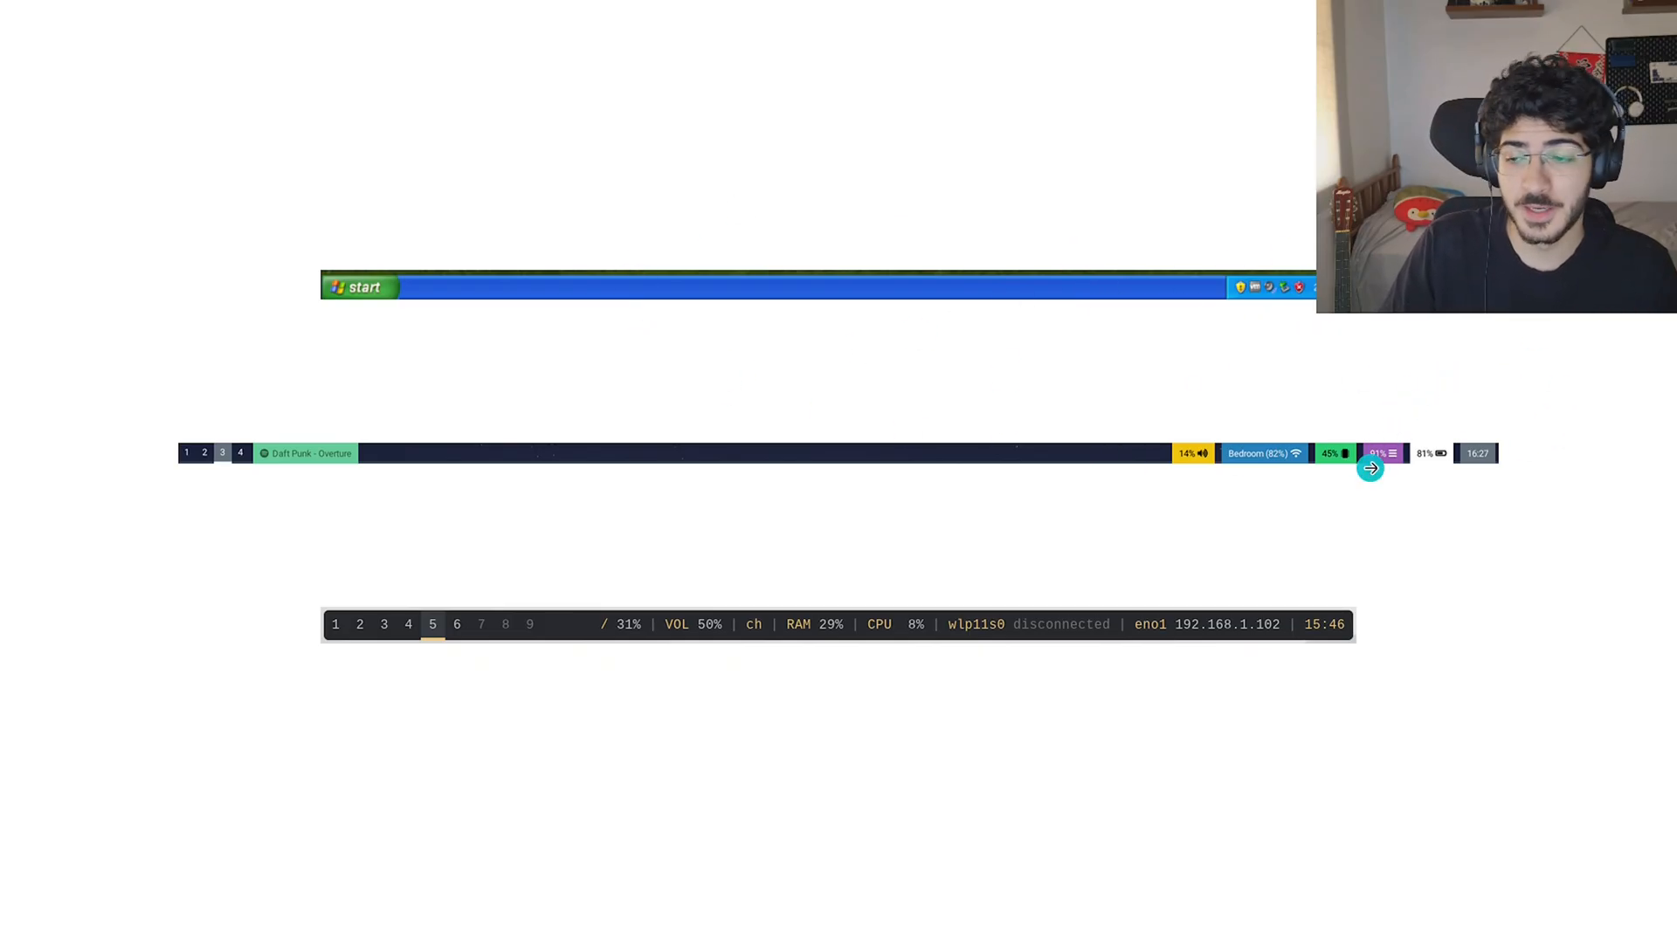
pyautogui.moveTo(1038, 623)
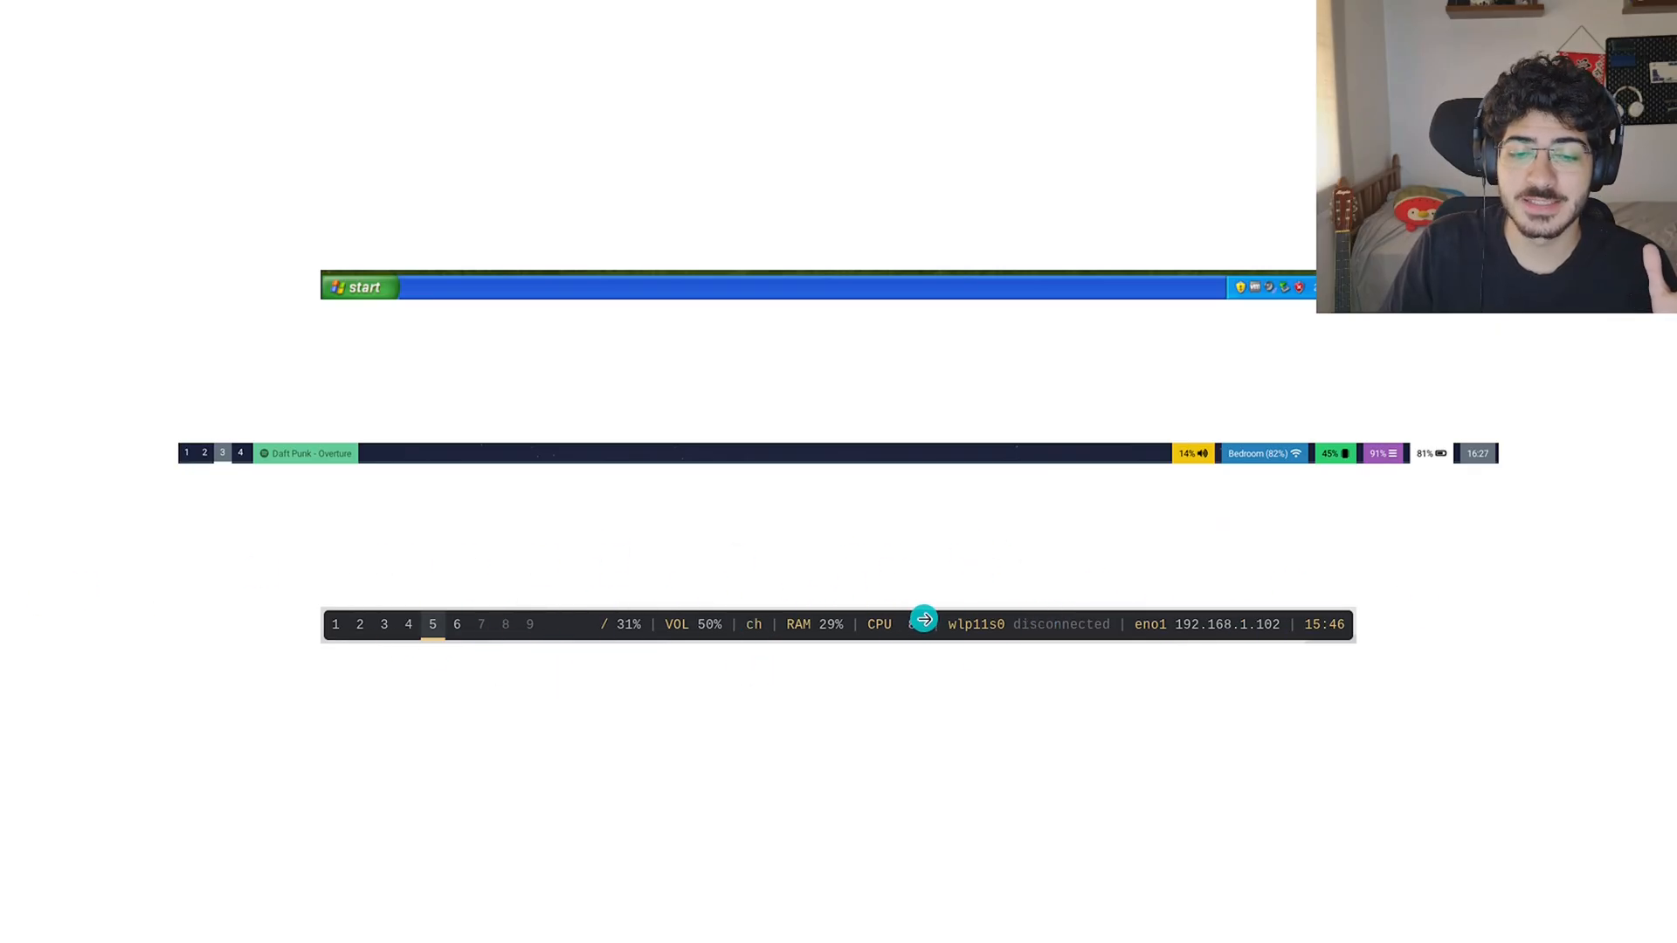
pyautogui.moveTo(801, 442)
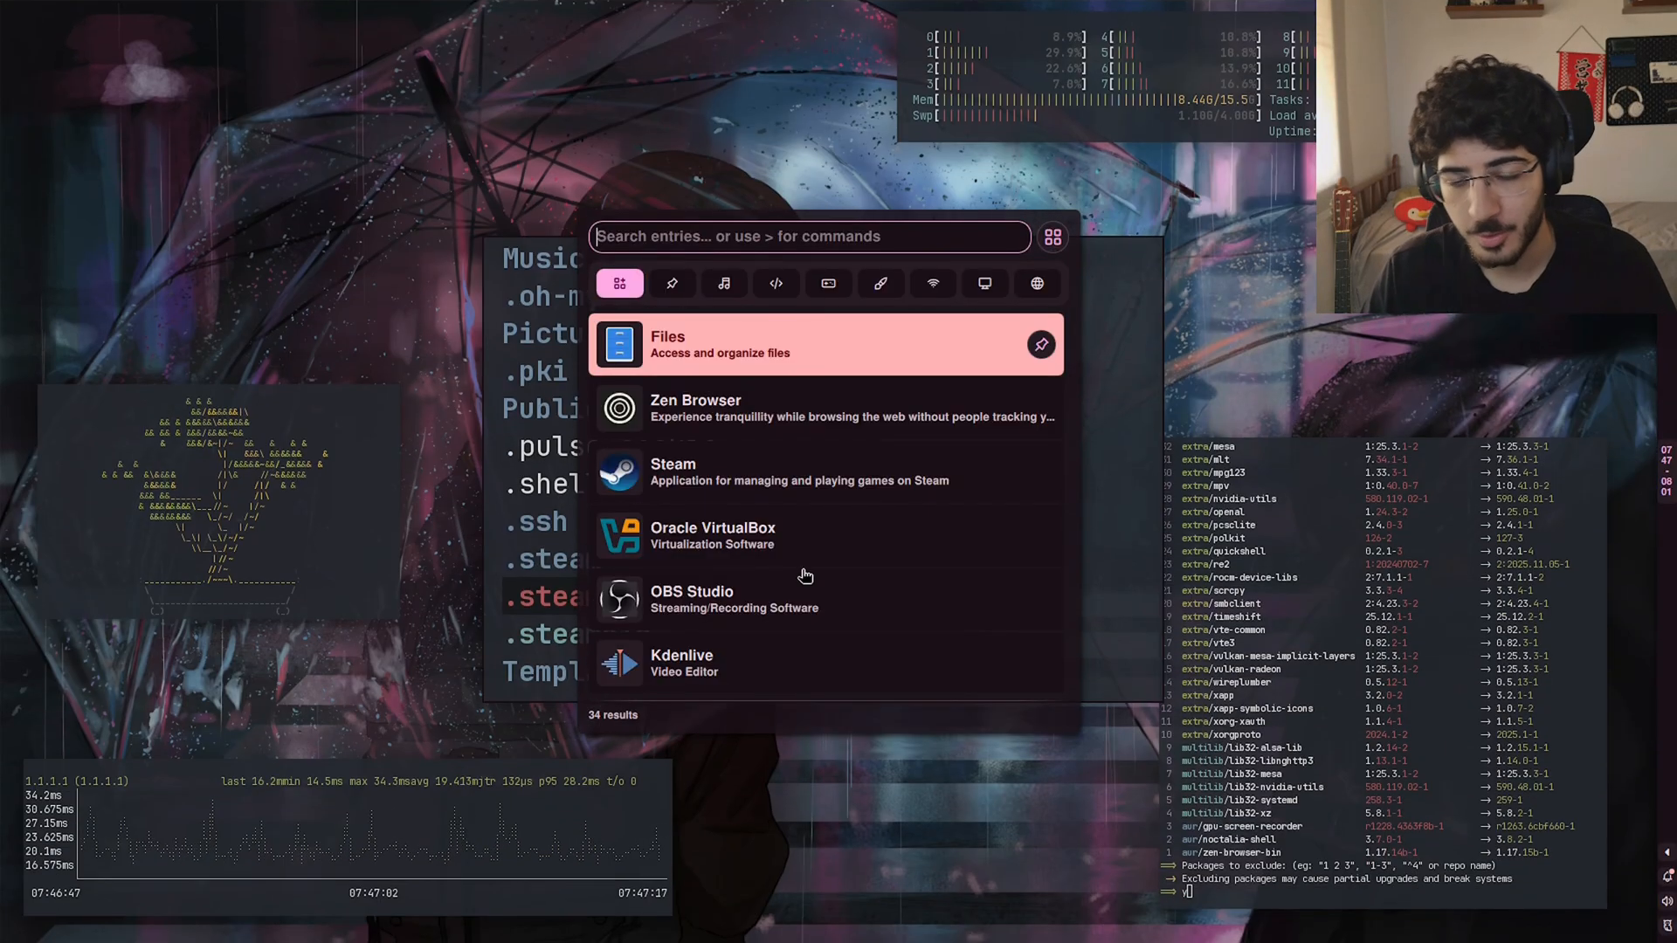
# Step: Scroll down through the launcher's 34 installed application entries
pyautogui.scroll(-3)
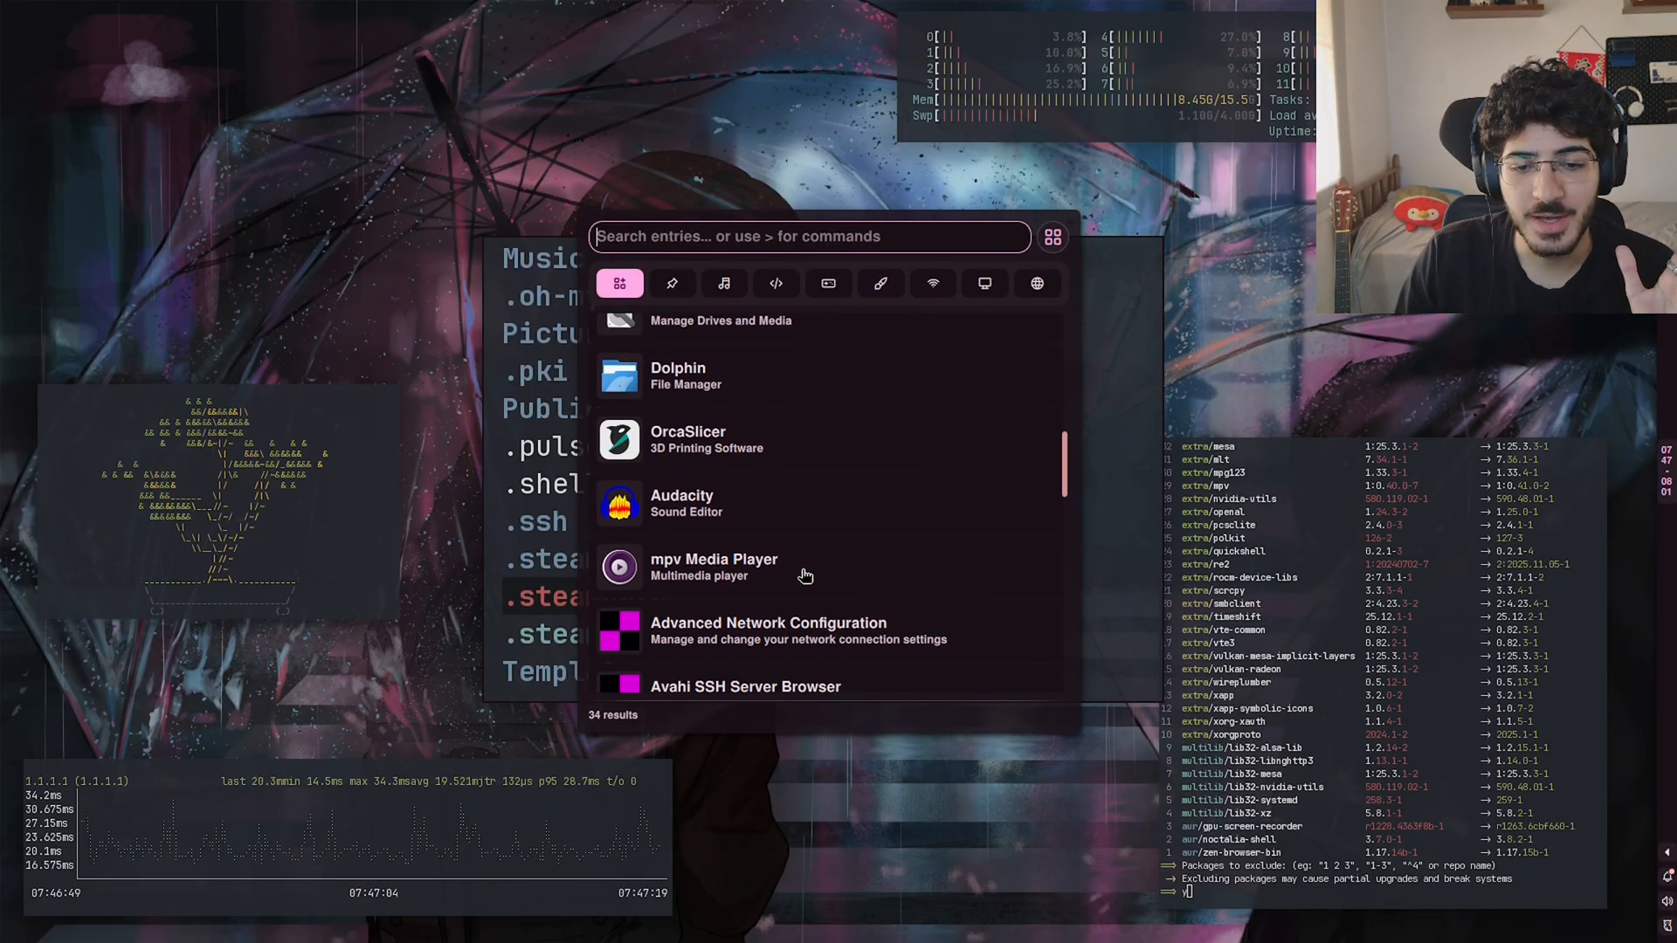
pyautogui.scroll(-3)
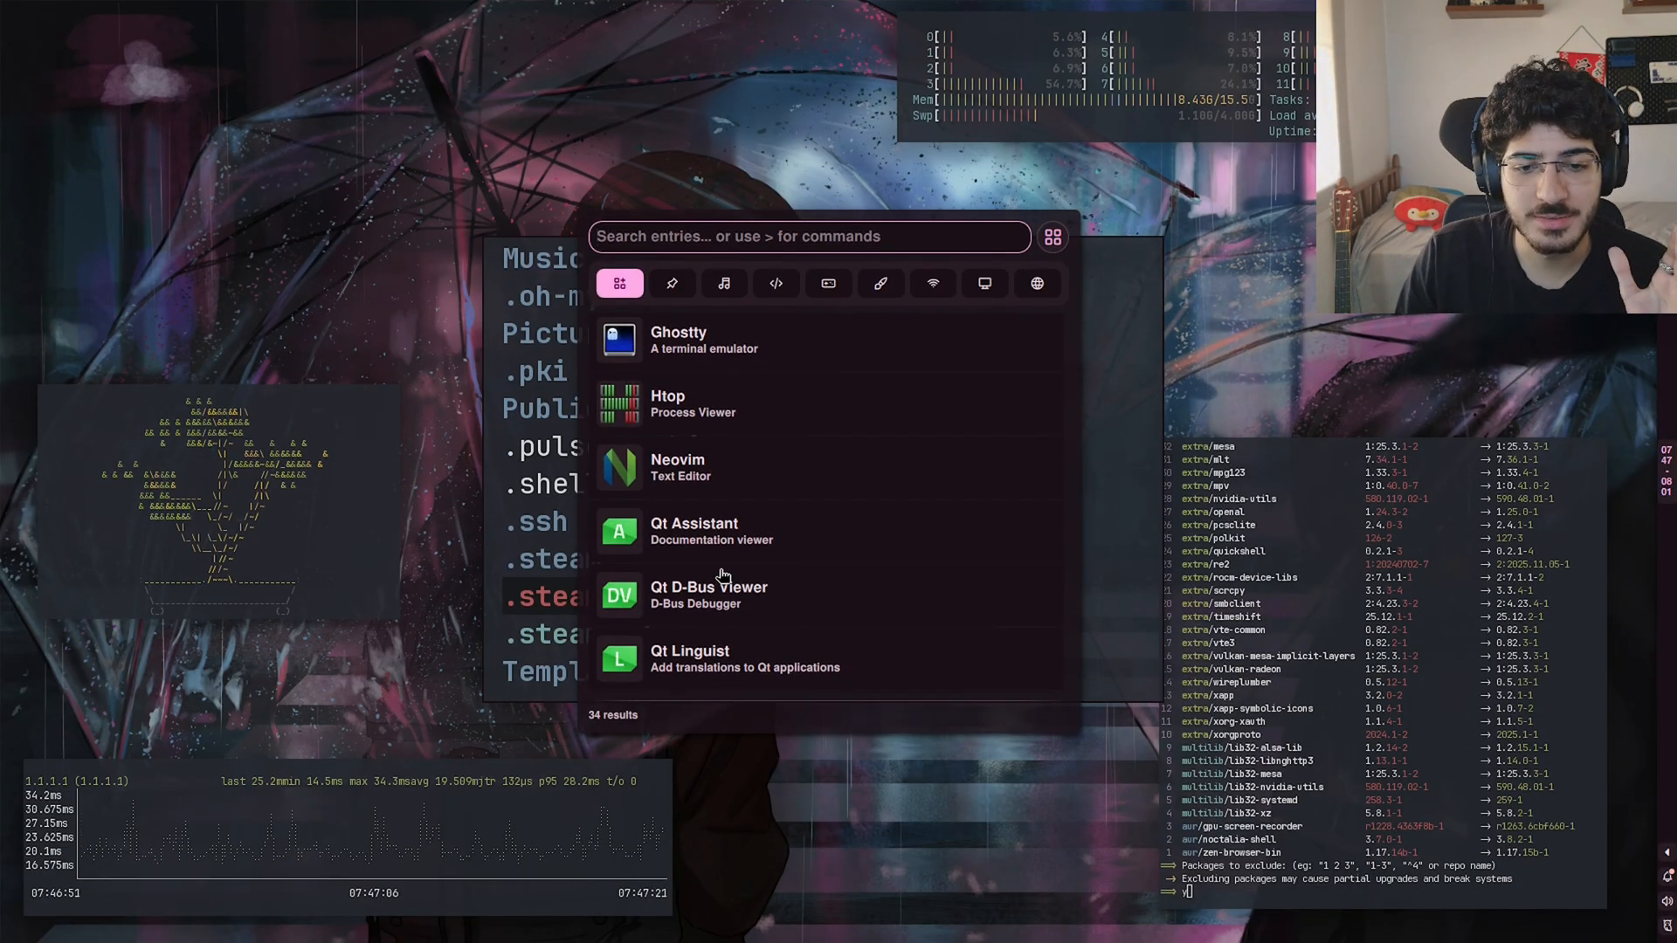
pyautogui.scroll(-3)
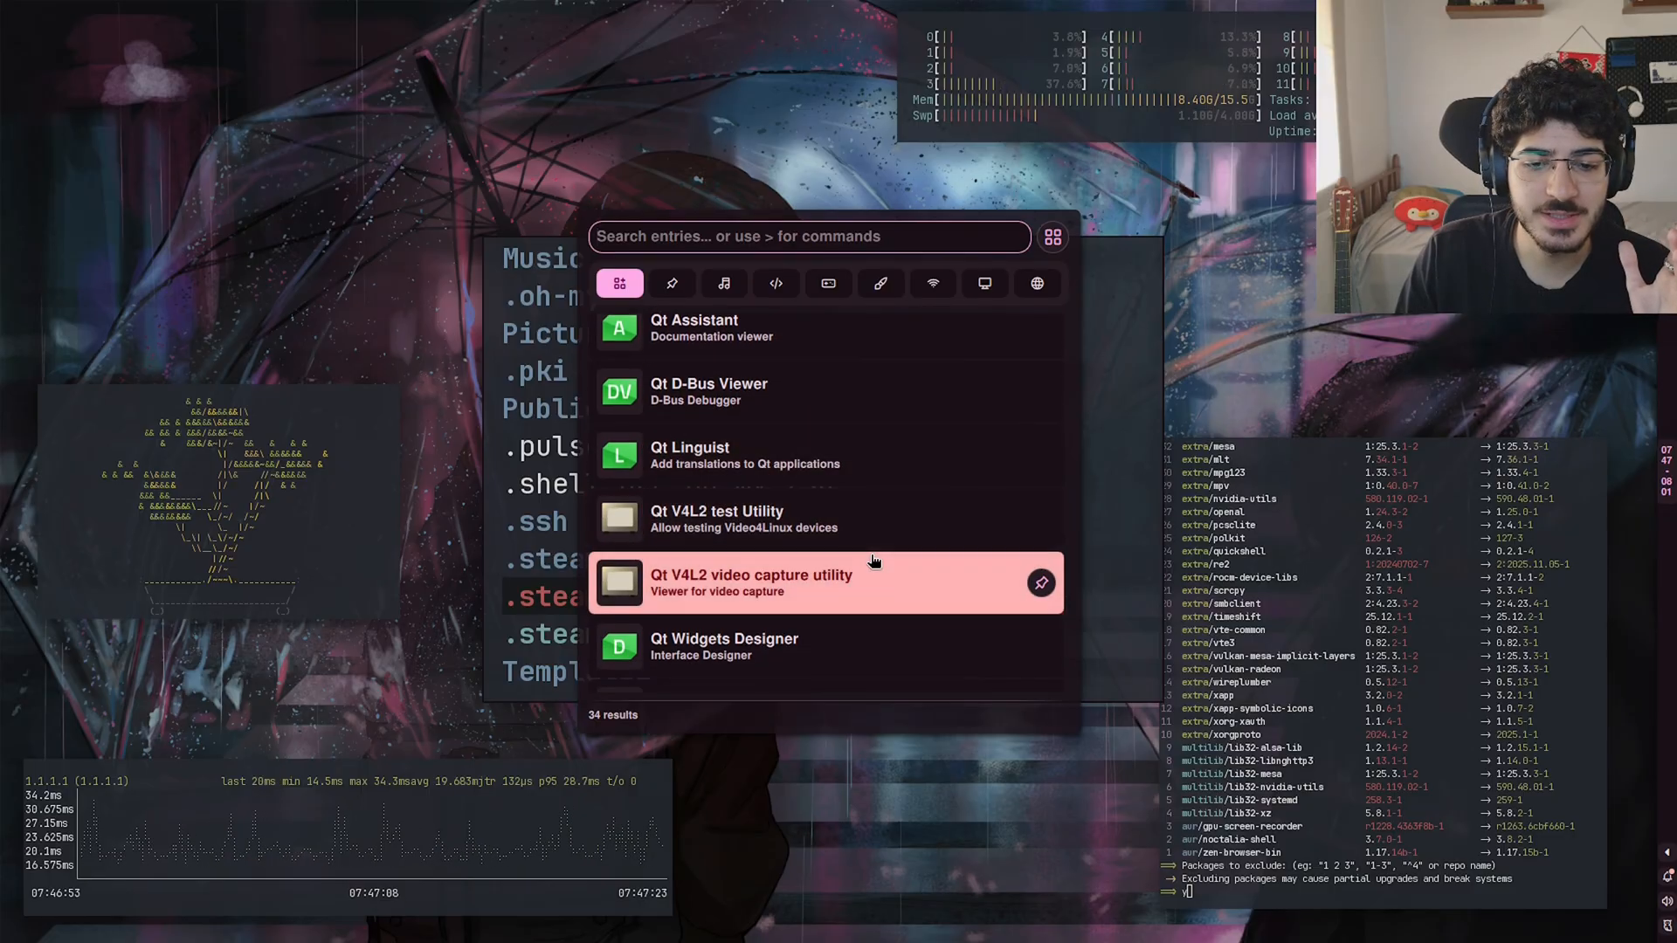
pyautogui.scroll(-3)
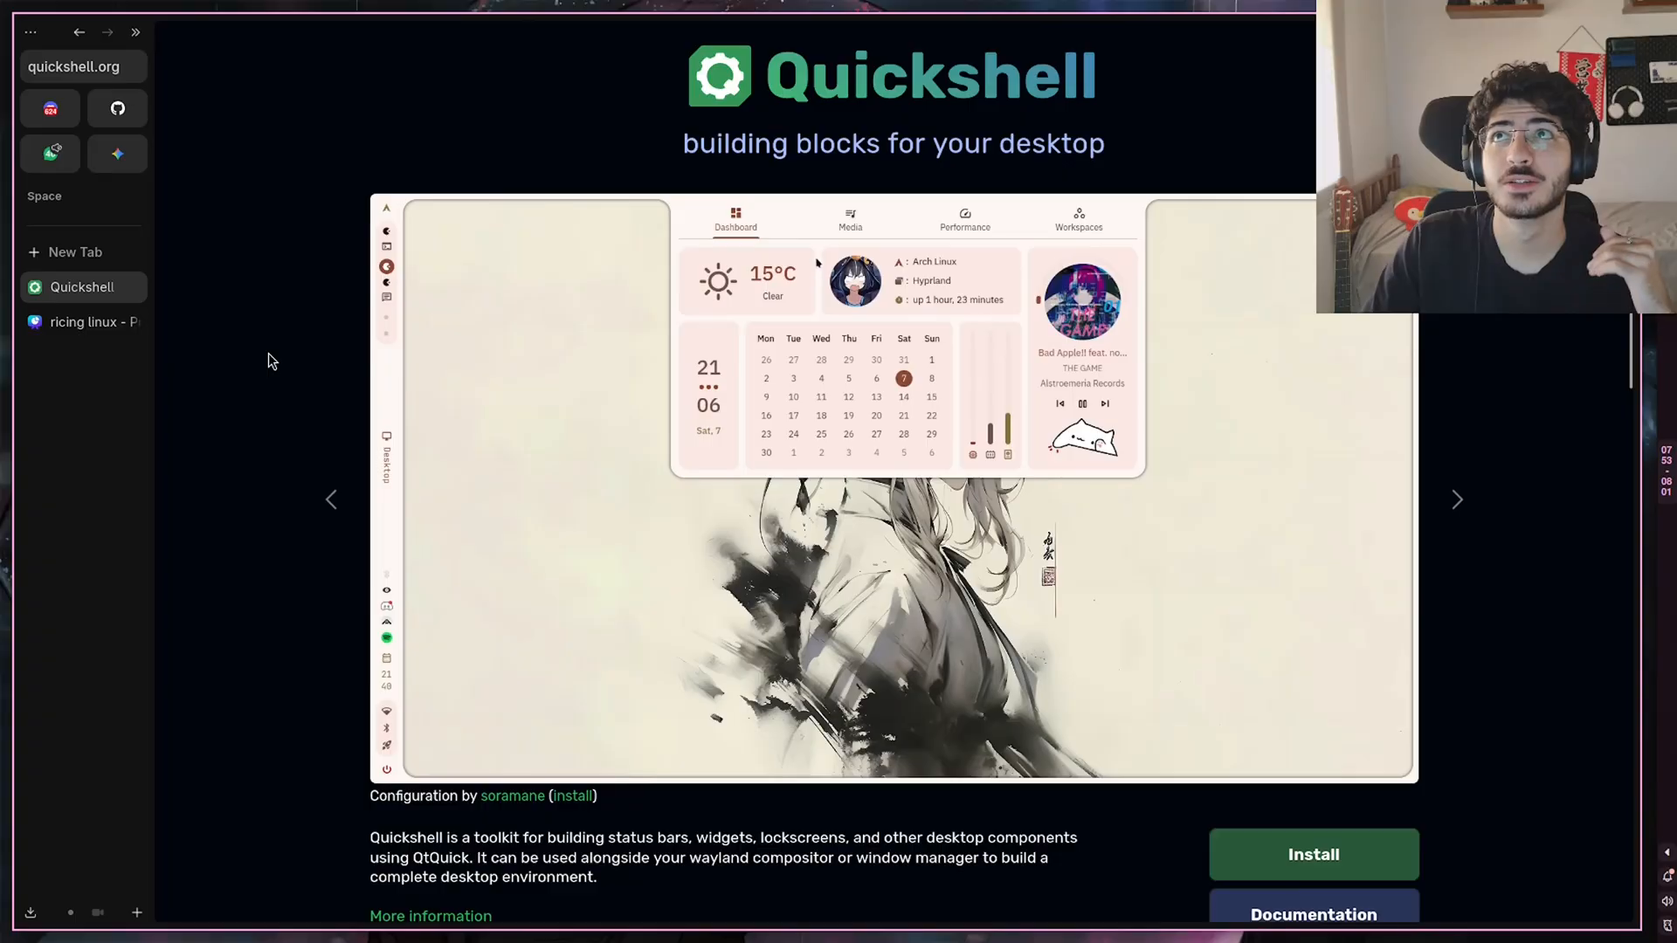
pyautogui.click(850, 218)
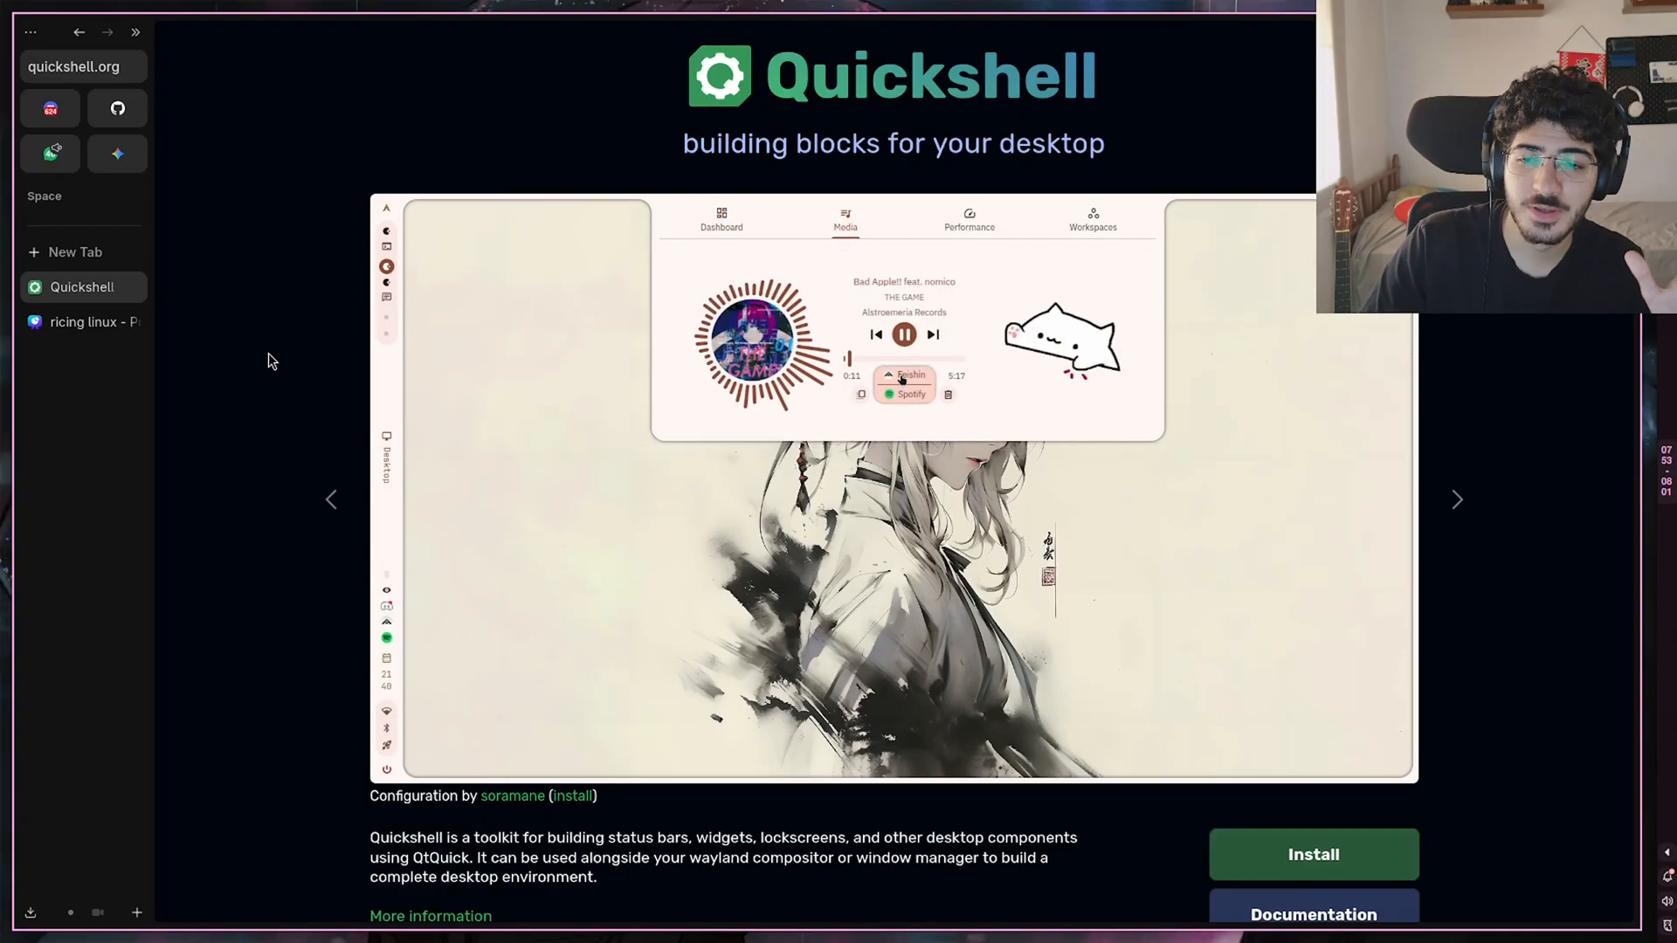
pyautogui.click(1457, 499)
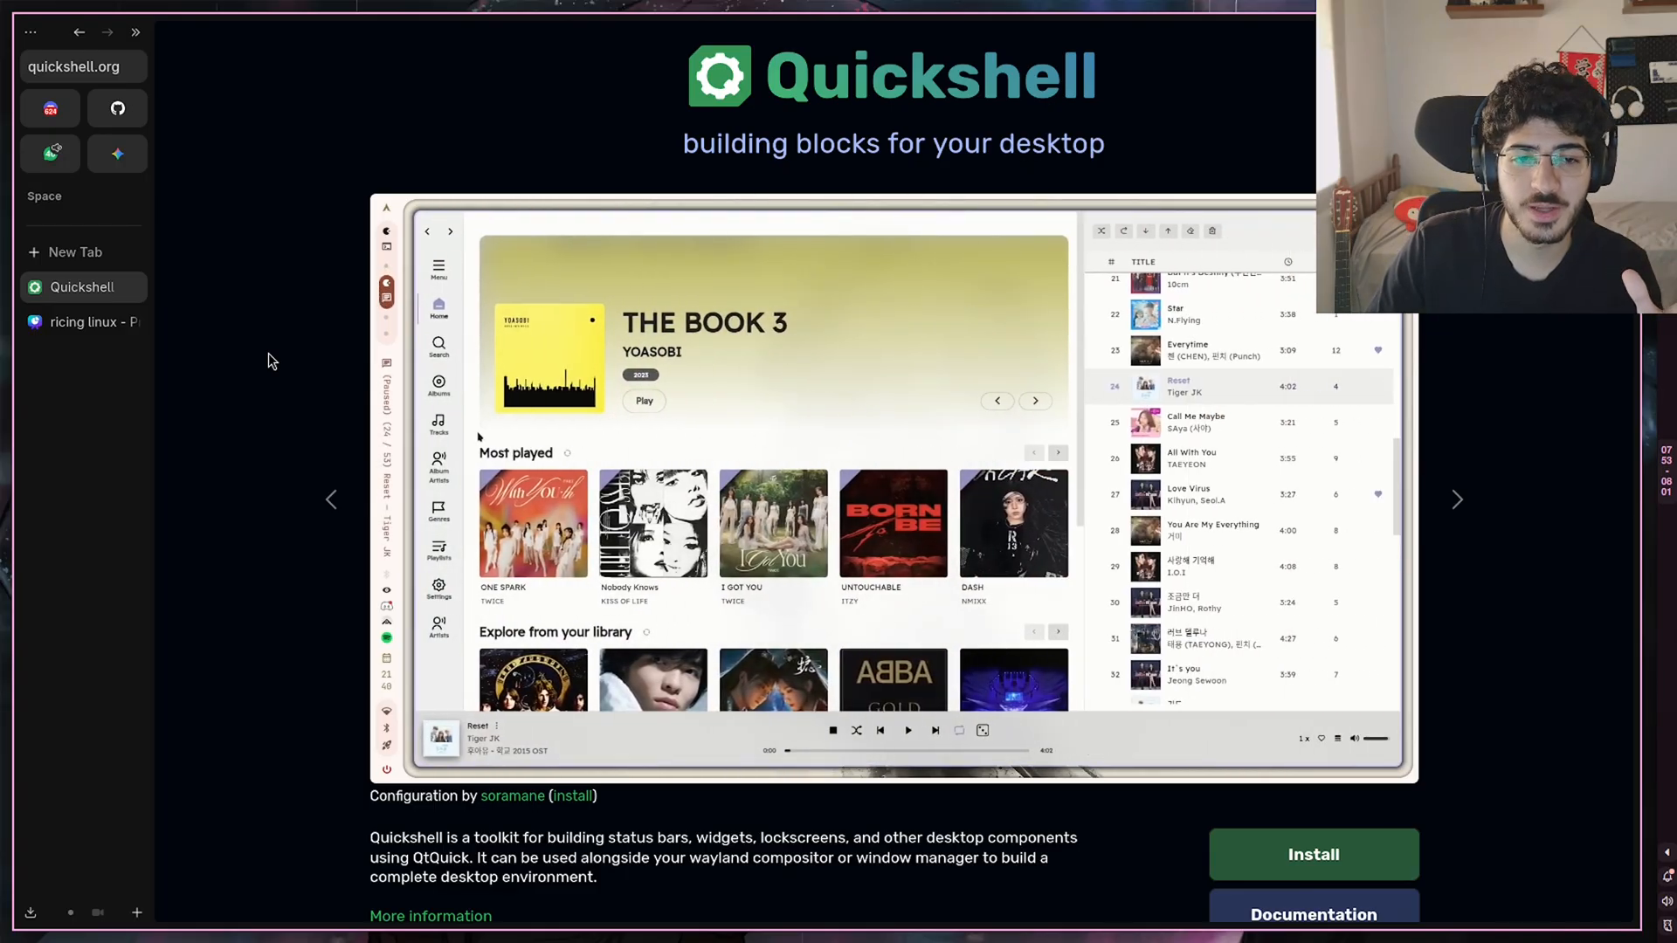